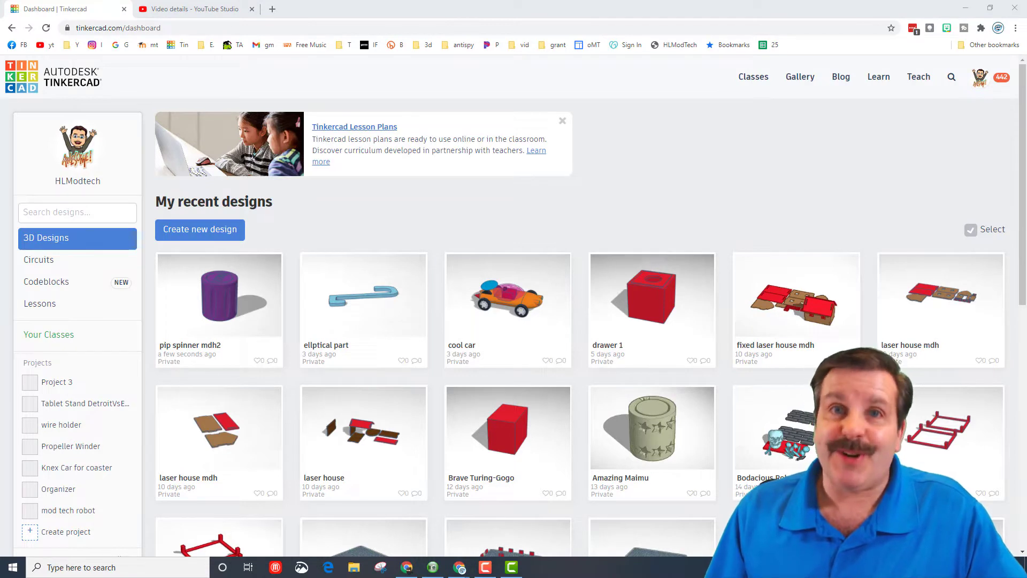
# Step: Search the dashboard designs for 'jet' to list the jet airliner models
pyautogui.write('jet')
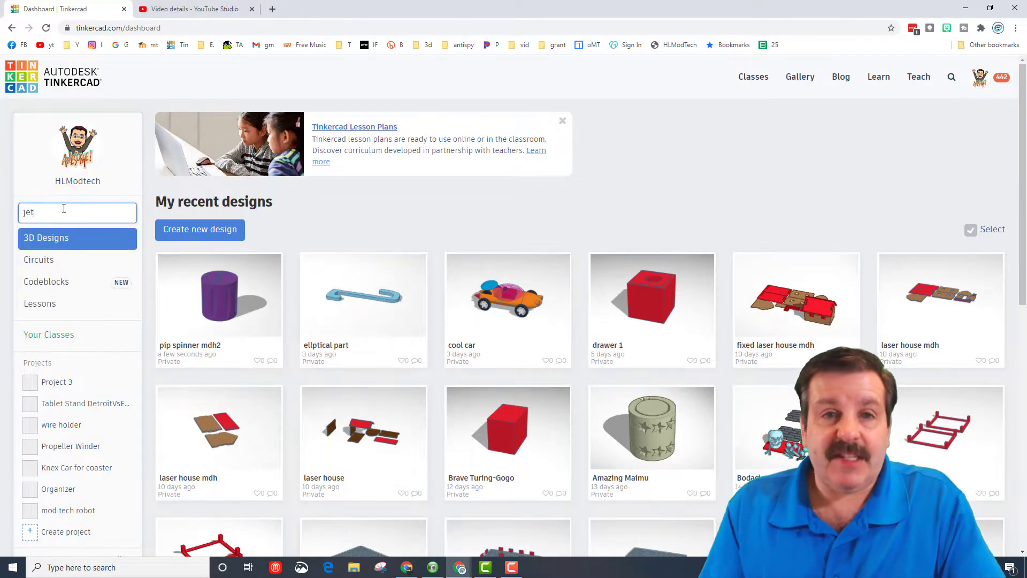
pyautogui.press('Return')
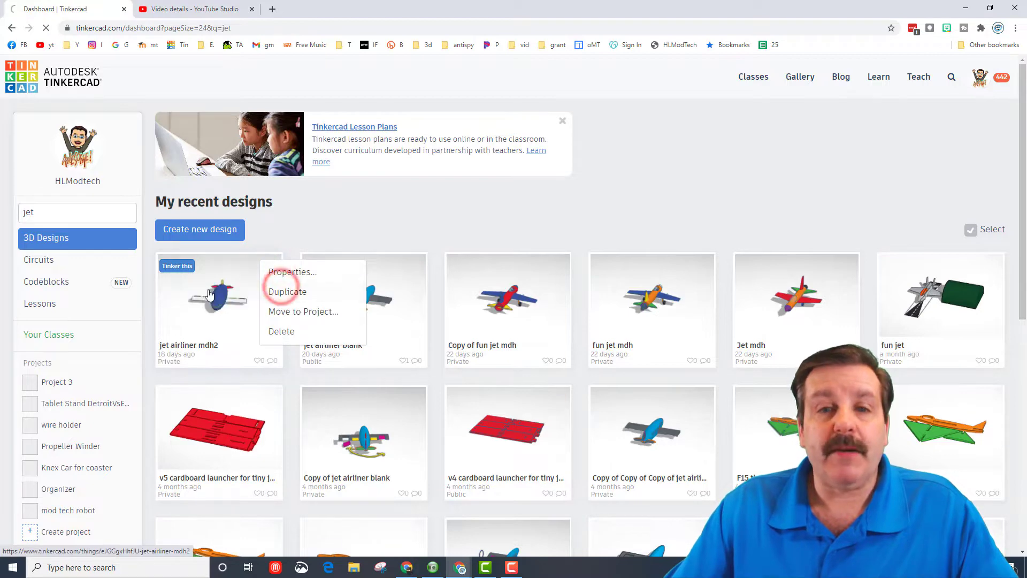
# Step: Duplicate jet airliner mdh2 to create 'Copy of jet airliner mdh2'
pyautogui.click(286, 292)
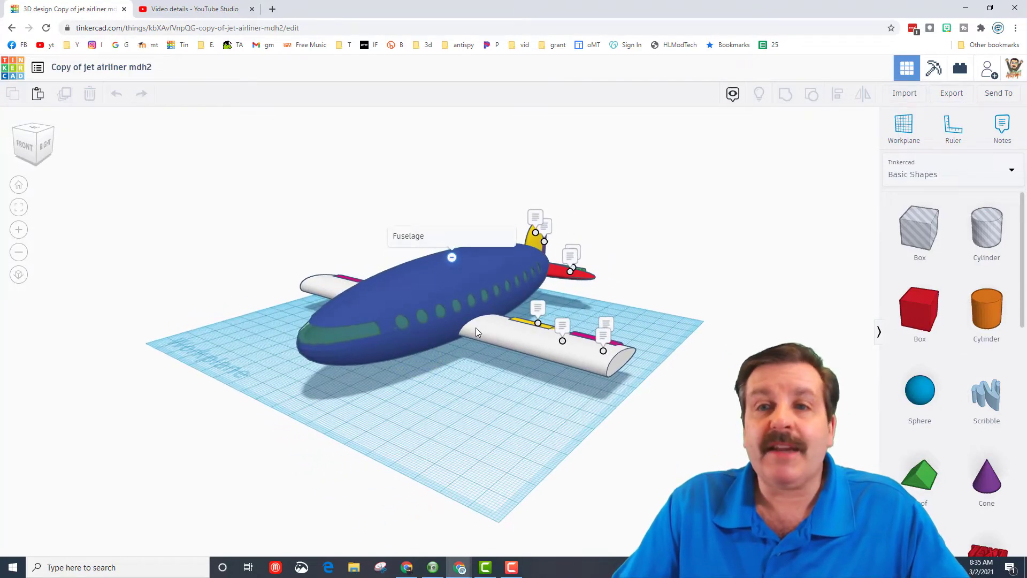
pyautogui.moveTo(904, 125)
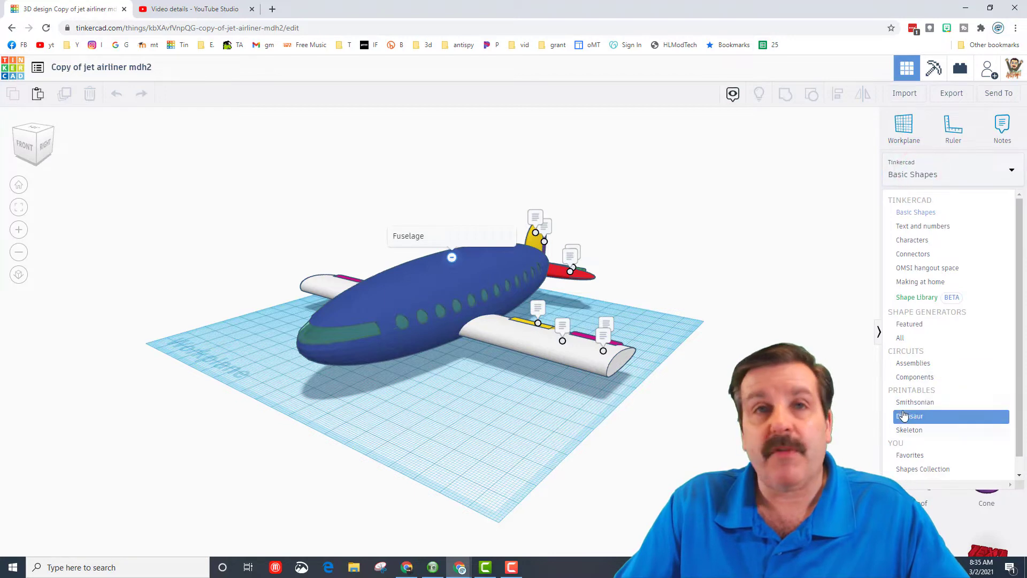
pyautogui.moveTo(923, 468)
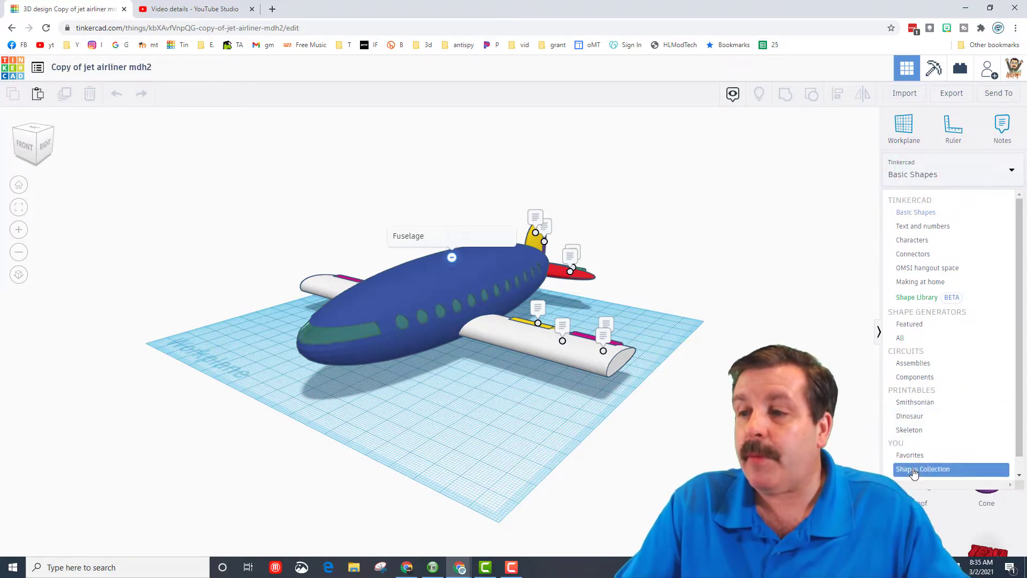
# Step: Switch the shape panel to the personal Shapes Collection
pyautogui.click(922, 469)
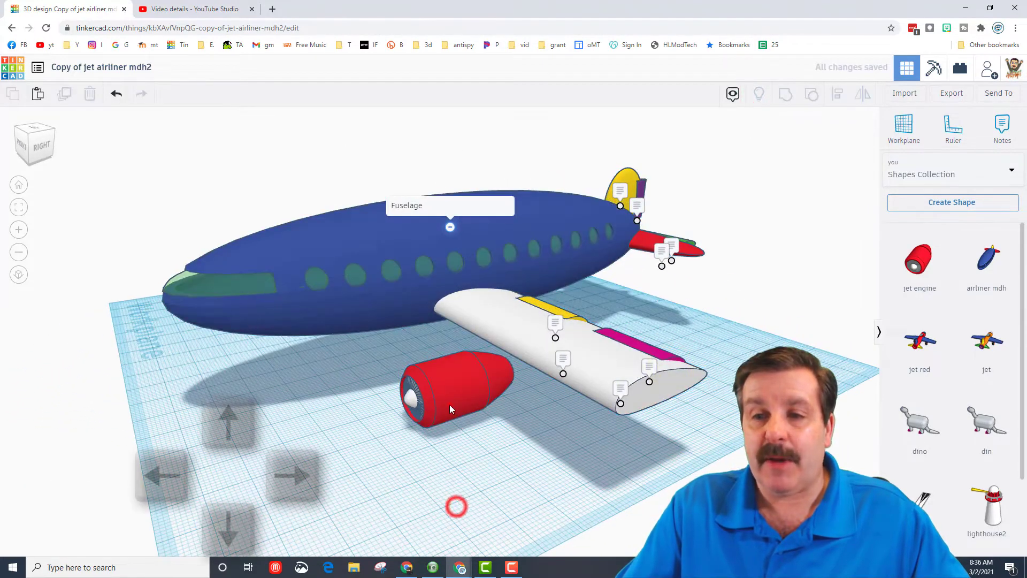
# Step: Lift the red jet engine under the wing, undoing the trial resize
pyautogui.click(452, 386)
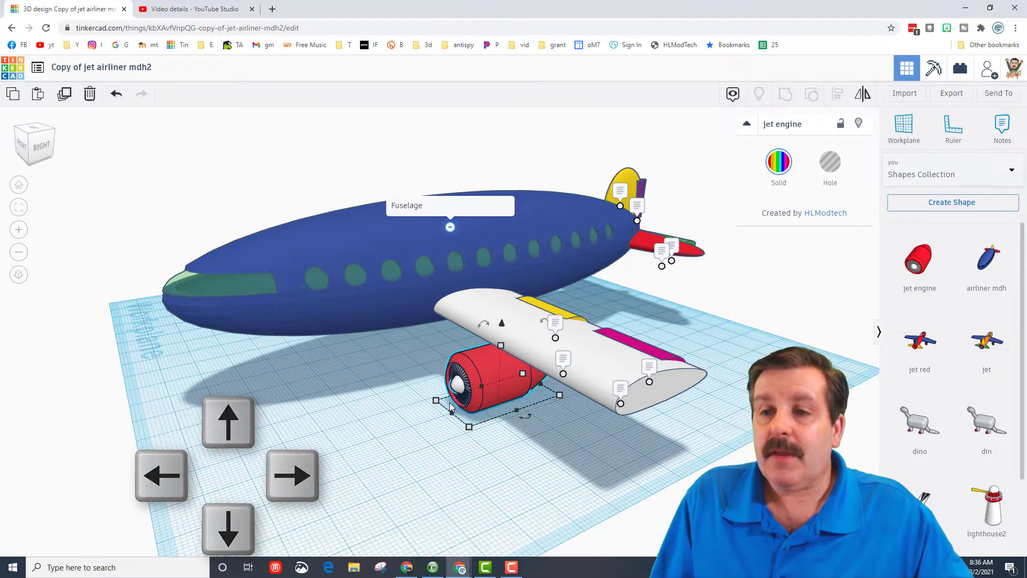
pyautogui.click(227, 421)
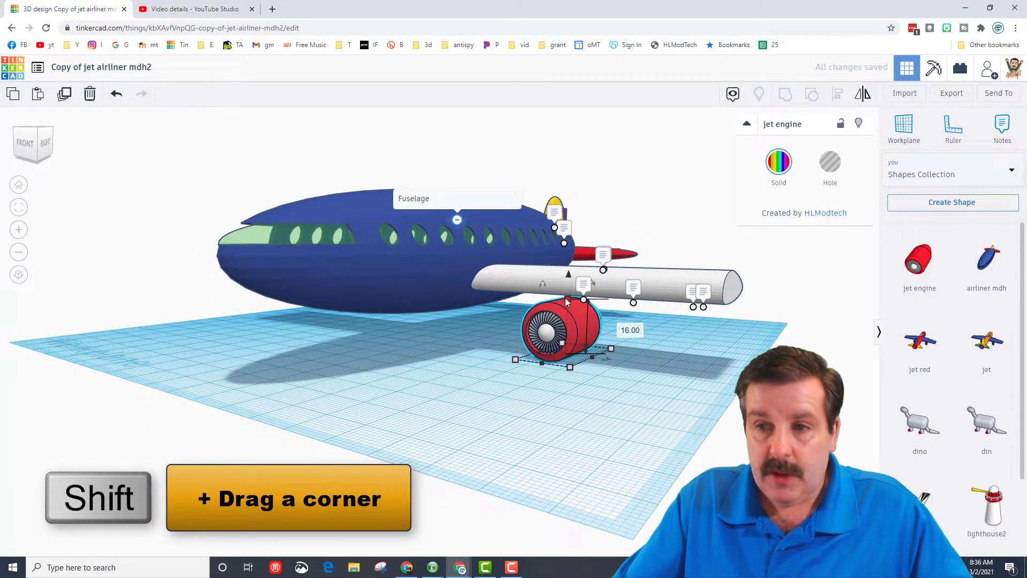
pyautogui.press('ctrl+z')
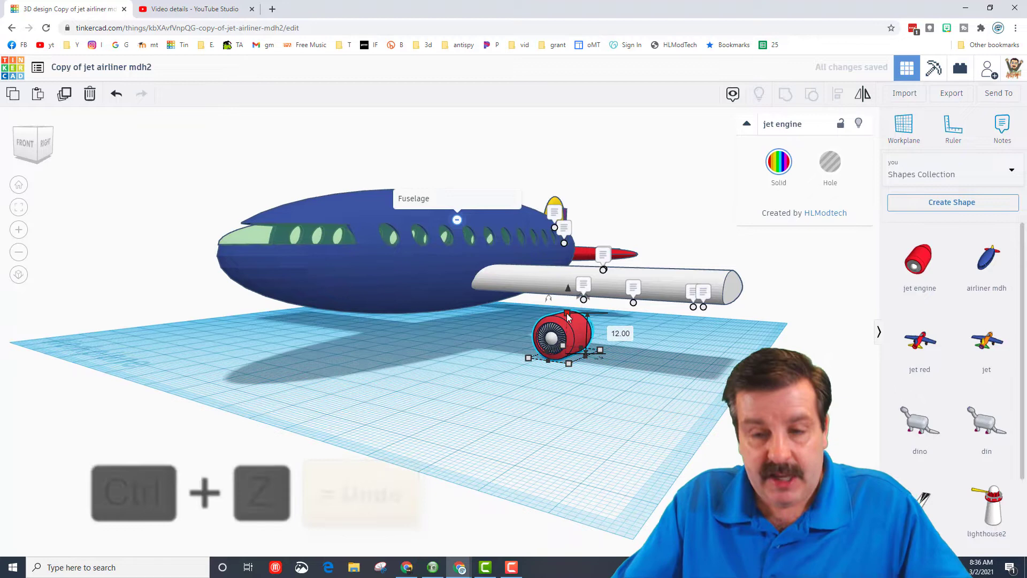
pyautogui.press('ctrl+z')
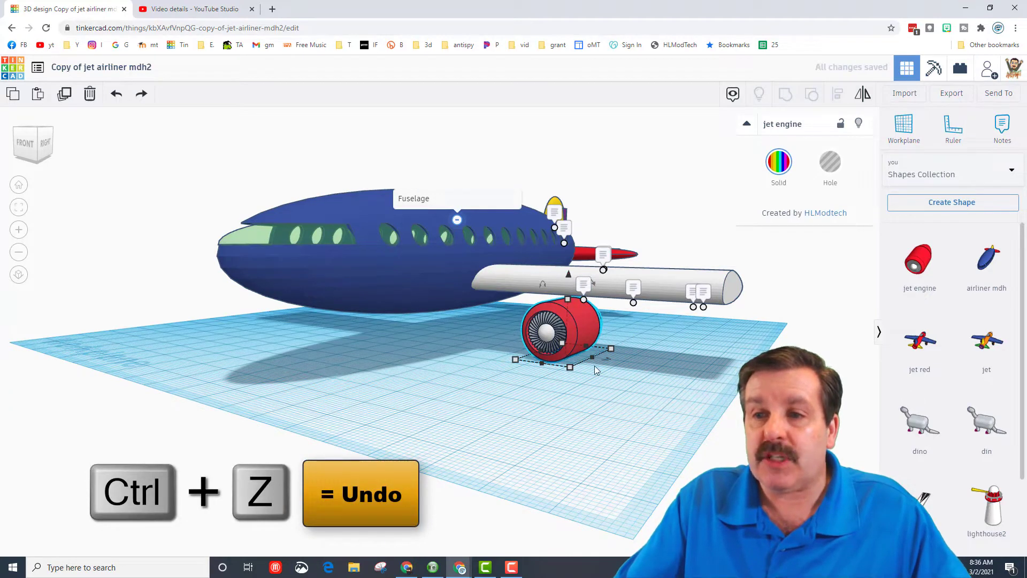
pyautogui.press('ctrl+z')
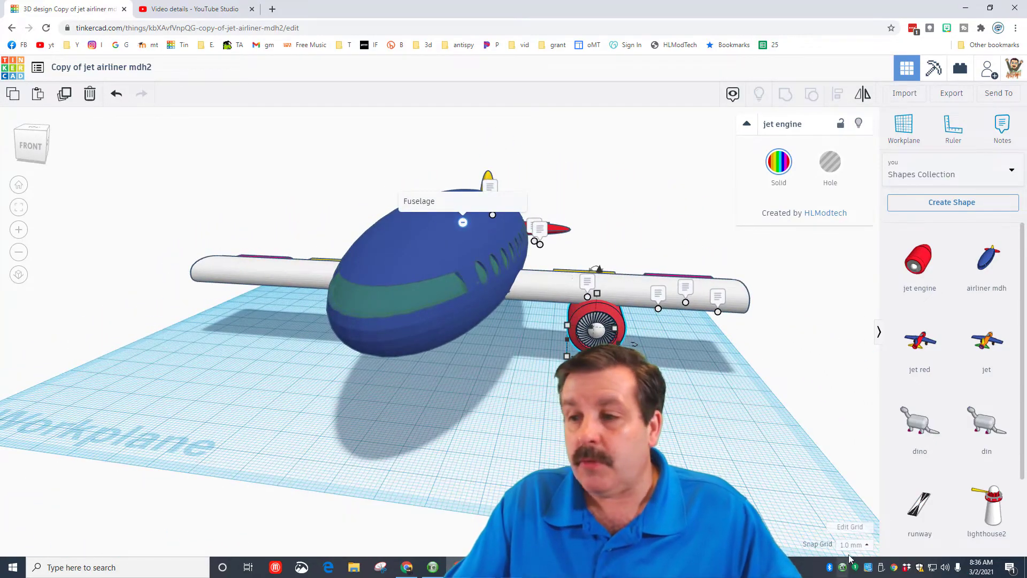
# Step: Duplicate the engine for the opposite wing, test a colour, revert to red
pyautogui.click(850, 526)
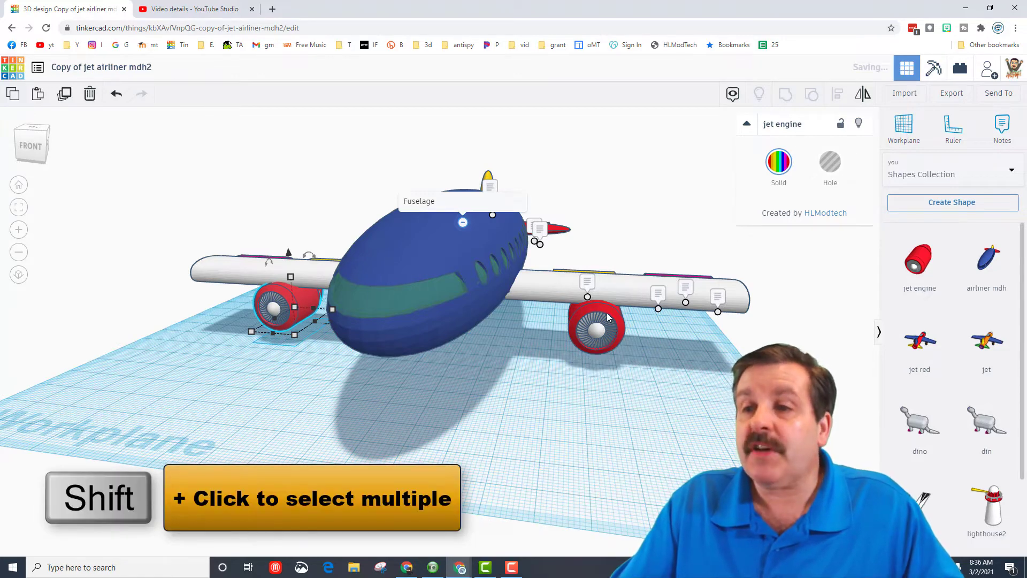
pyautogui.click(595, 328)
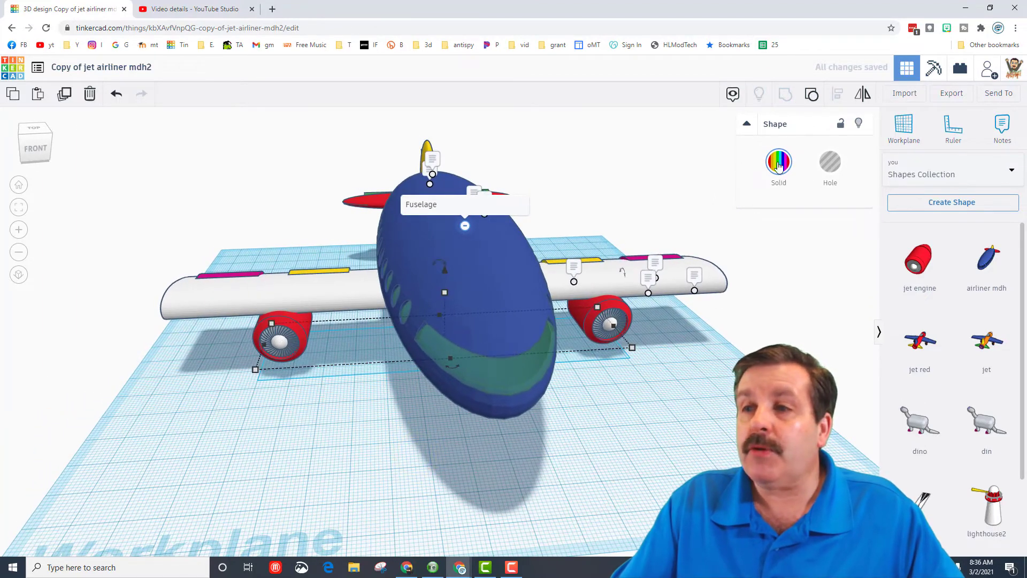
pyautogui.click(778, 162)
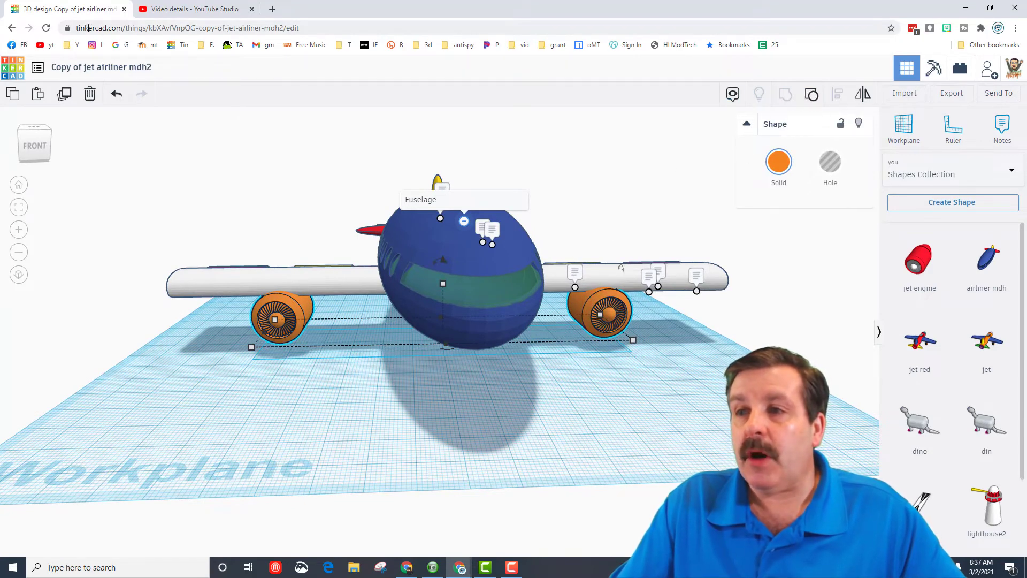
pyautogui.click(778, 162)
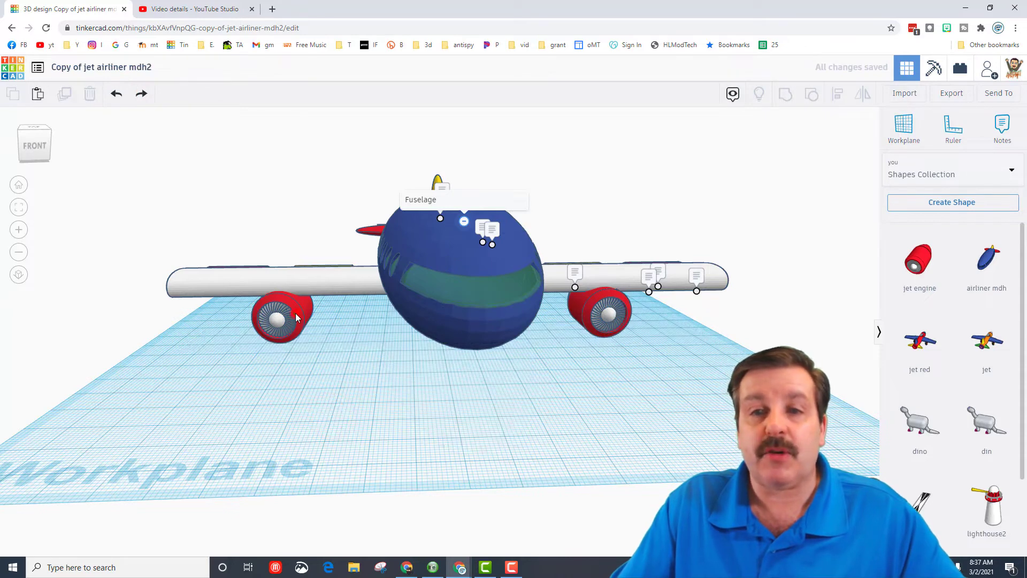
pyautogui.click(282, 319)
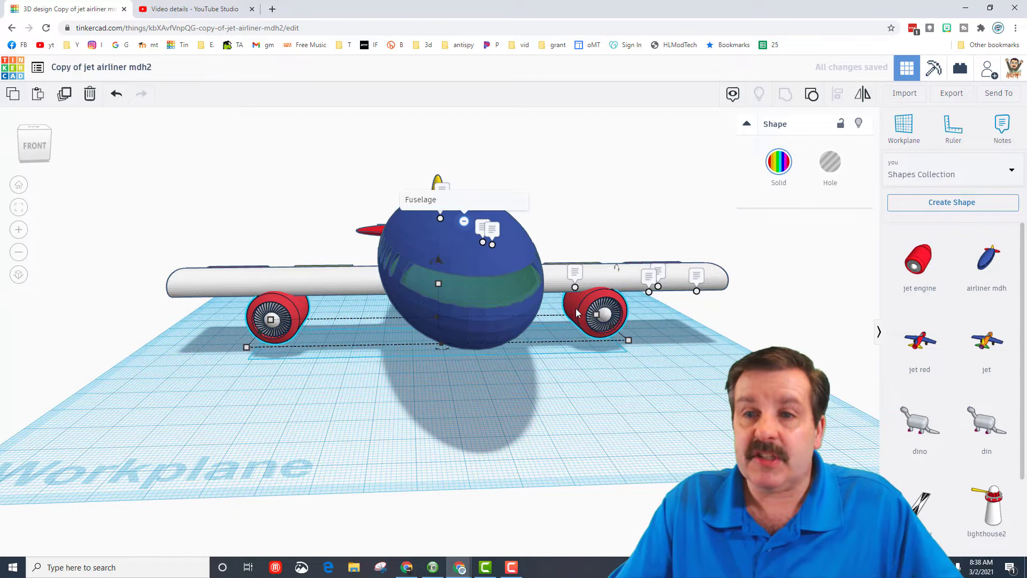
pyautogui.click(468, 256)
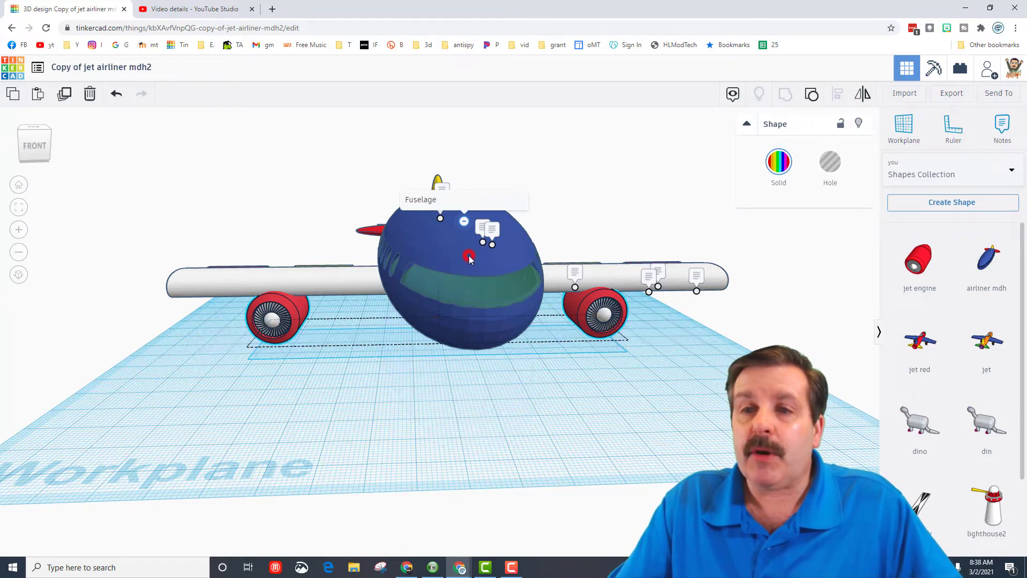
# Step: Align the two selected red engines level with each other
pyautogui.click(468, 256)
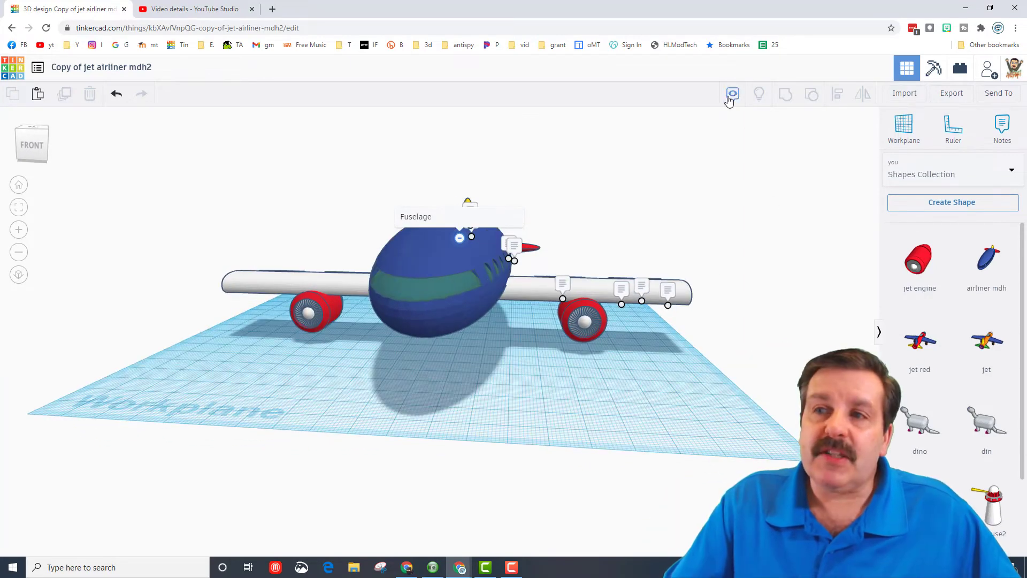
# Step: Hide the notes and zoom to fit the raised airliner
pyautogui.click(242, 187)
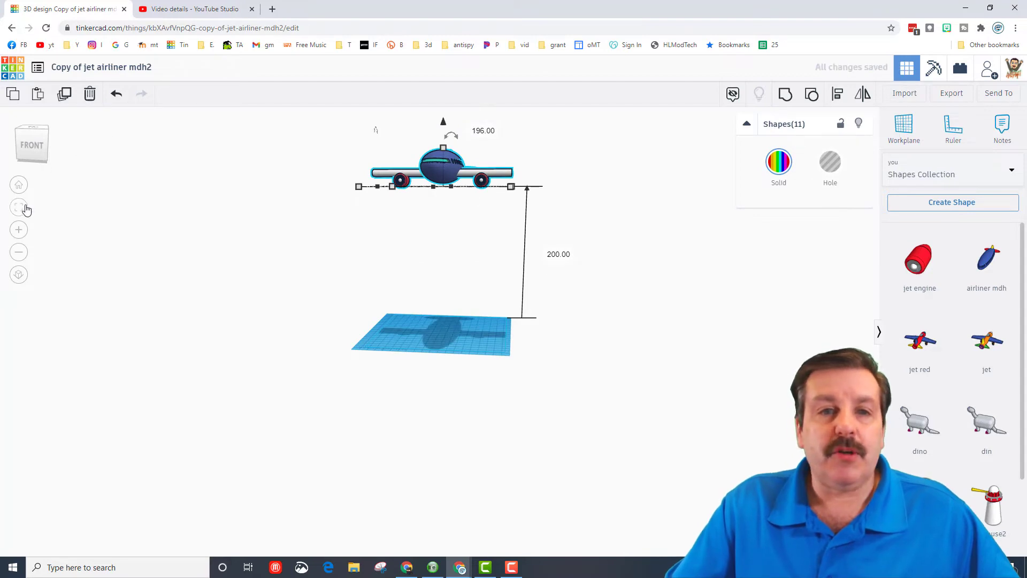
pyautogui.click(19, 207)
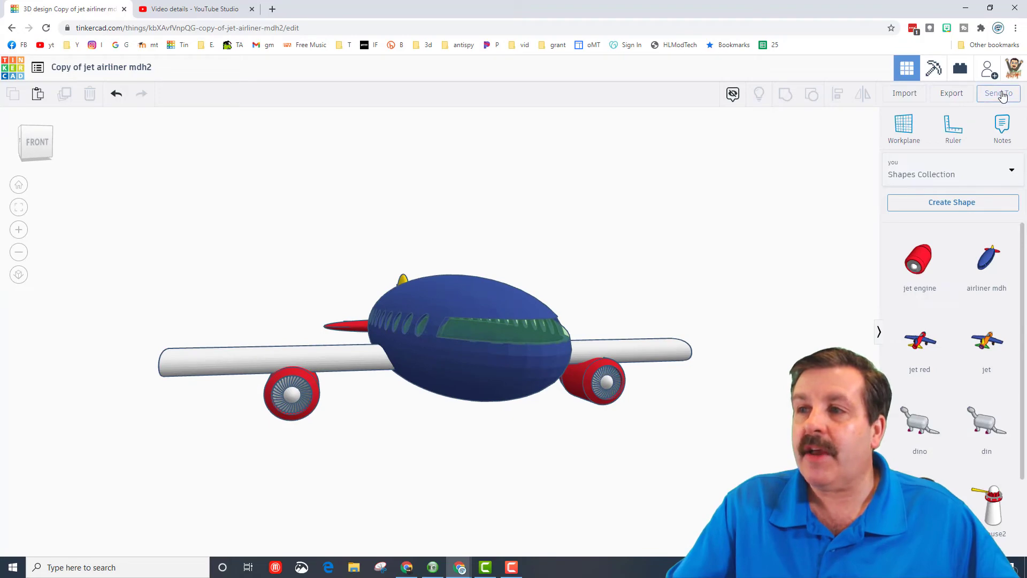
# Step: Save a PNG picture of the design to the Downloads folder
pyautogui.click(998, 93)
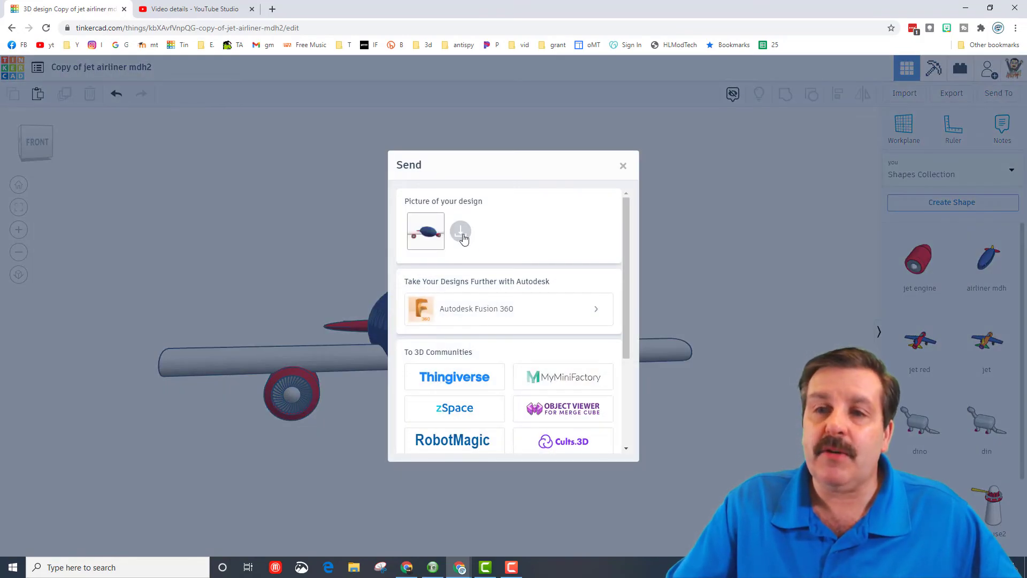
pyautogui.click(460, 230)
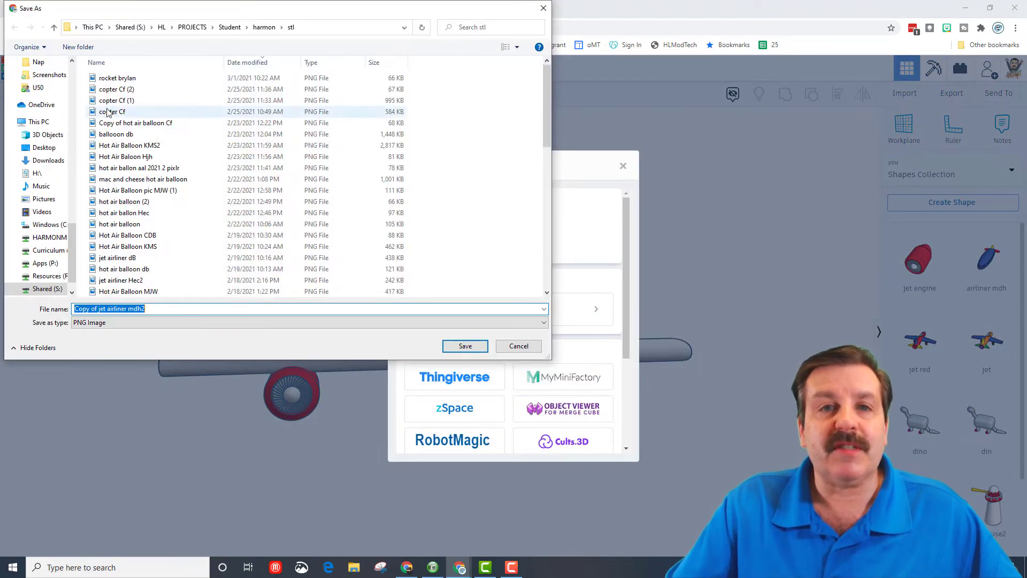
pyautogui.click(48, 70)
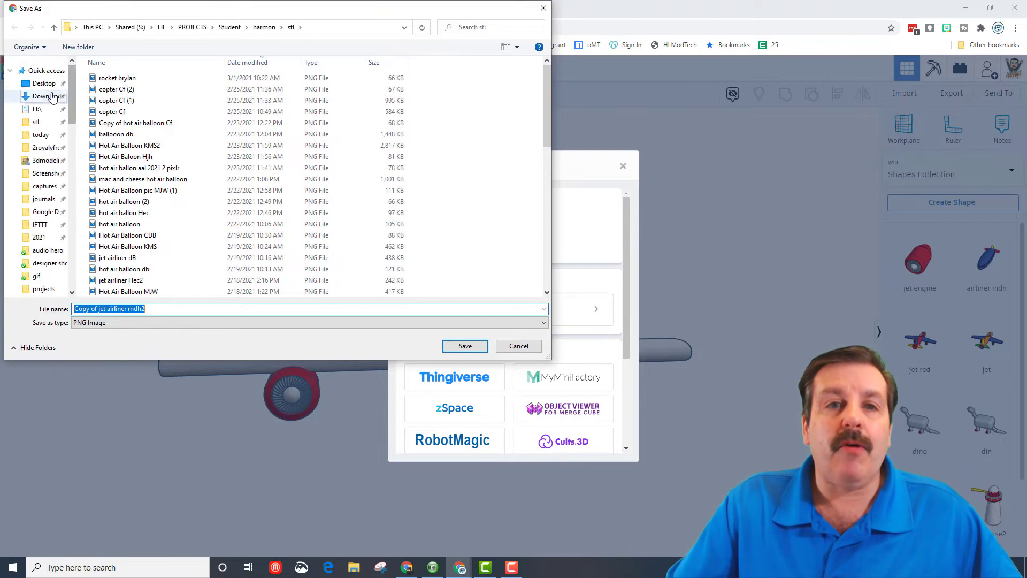
pyautogui.click(46, 96)
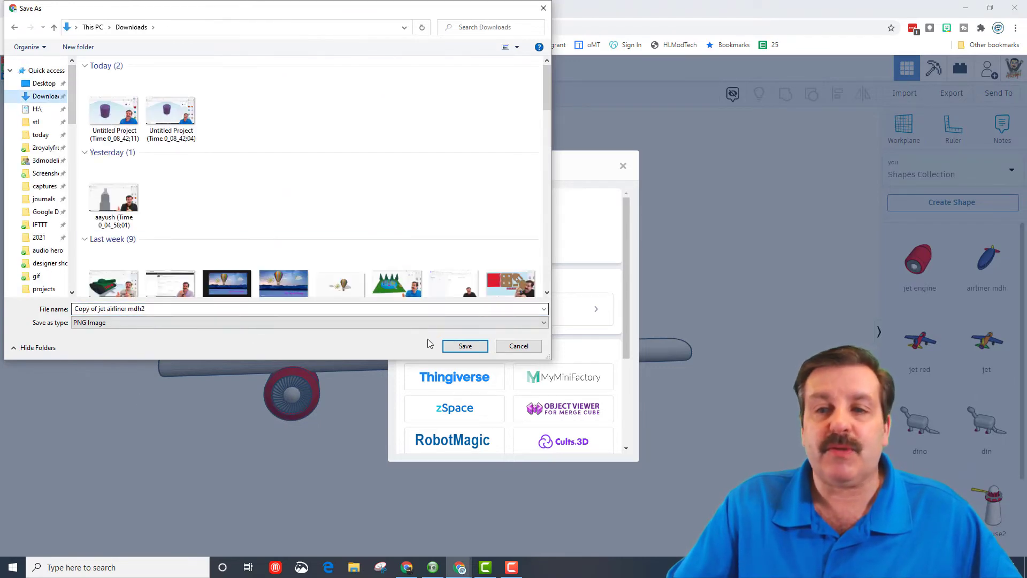
pyautogui.click(464, 346)
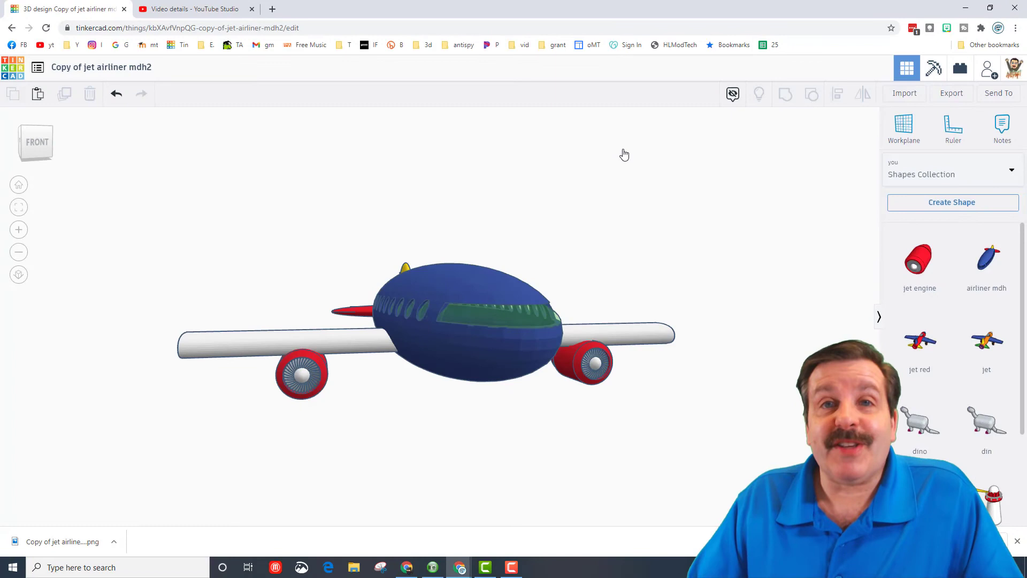